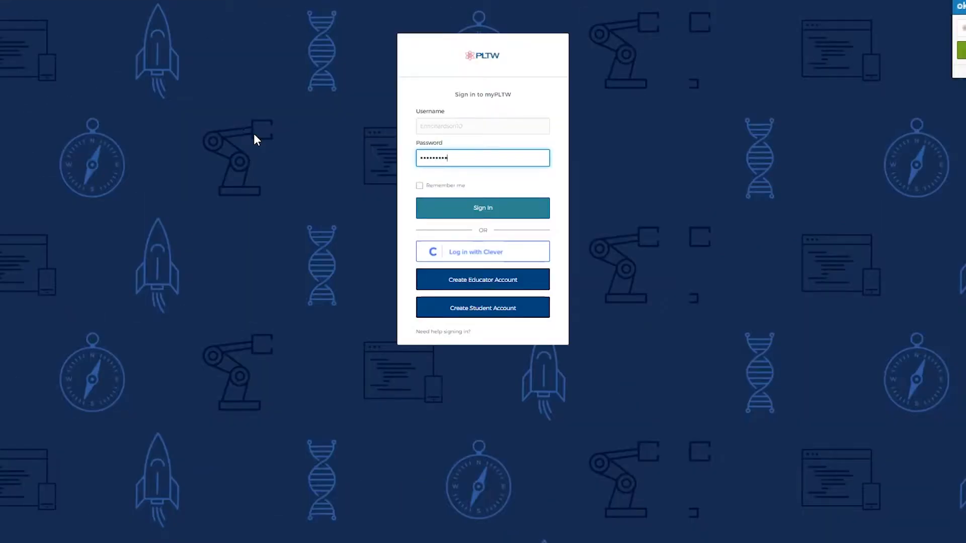
- Sign in to myPLTW and reach the welcome dashboard with My Classes
left_click(482, 208)
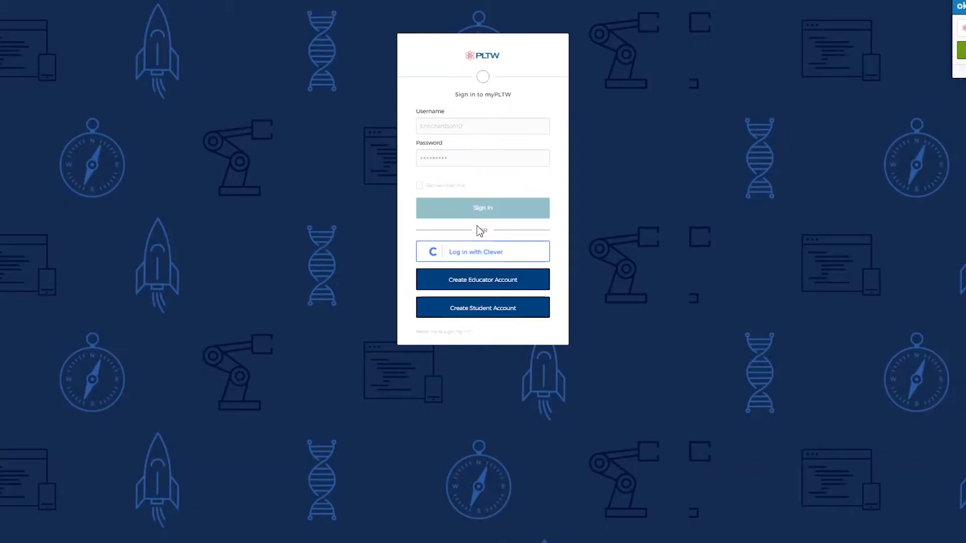
left_click(482, 208)
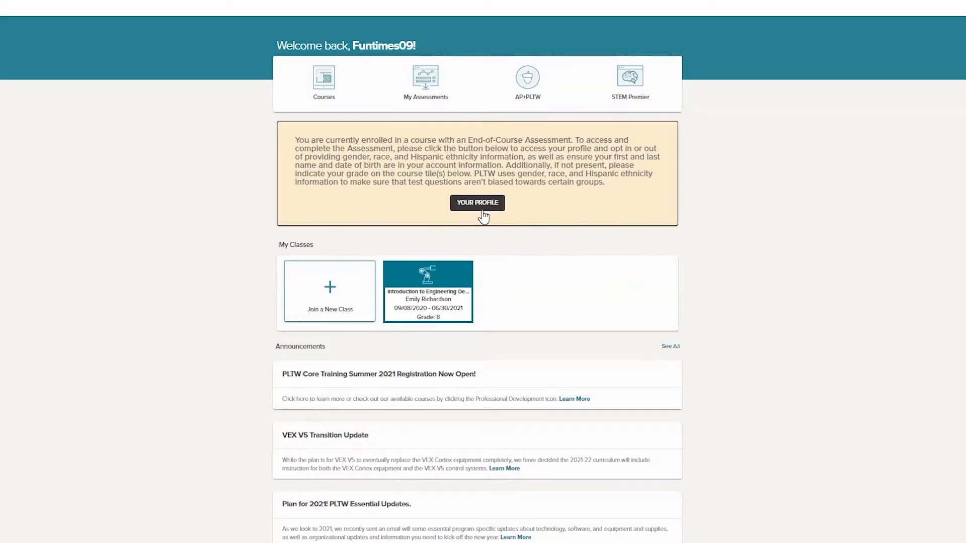
- In the student profile, answer No to Hispanic ethnicity and save the demographic answers
left_click(477, 202)
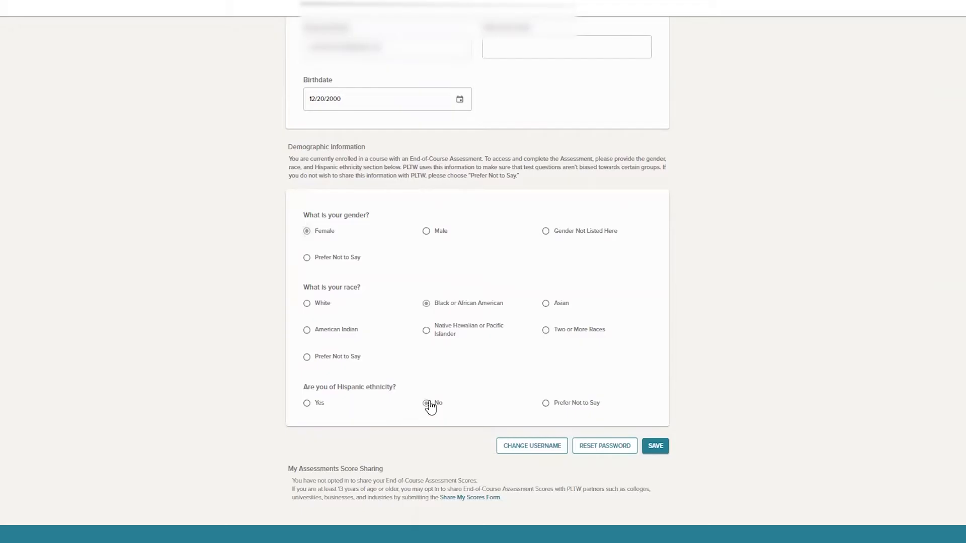
left_click(425, 402)
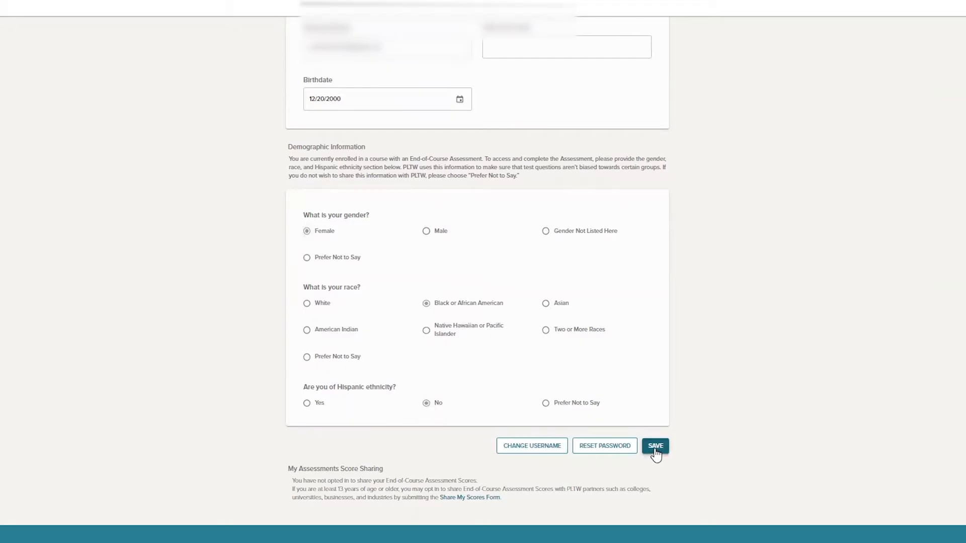
left_click(655, 445)
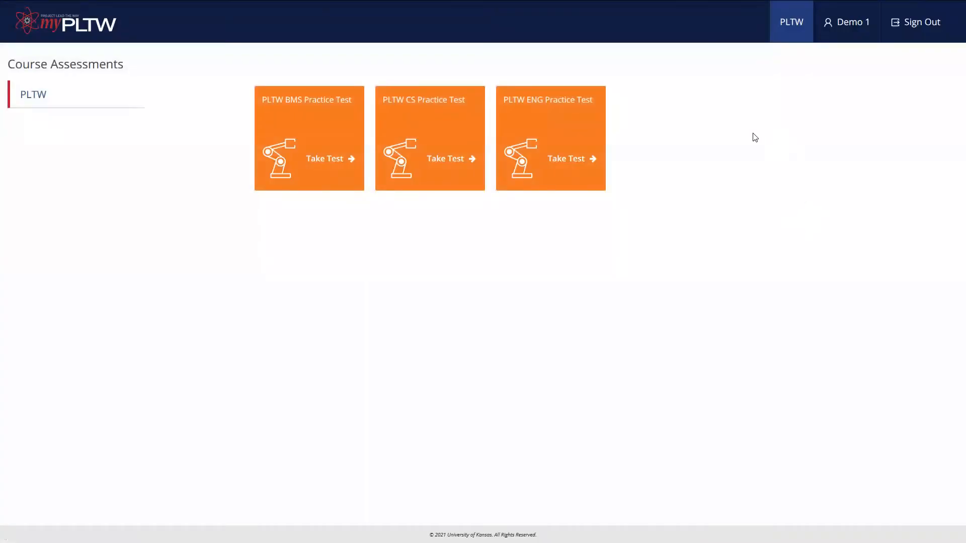
- Start the ENG IED20 End-of-Course Assessment by entering access code 37 and beginning at question 1
left_click(324, 158)
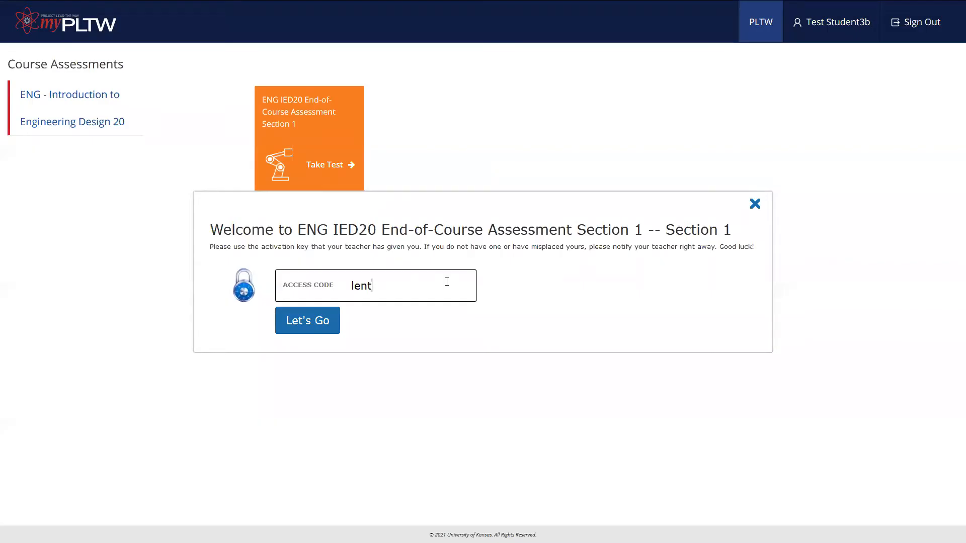
type("37")
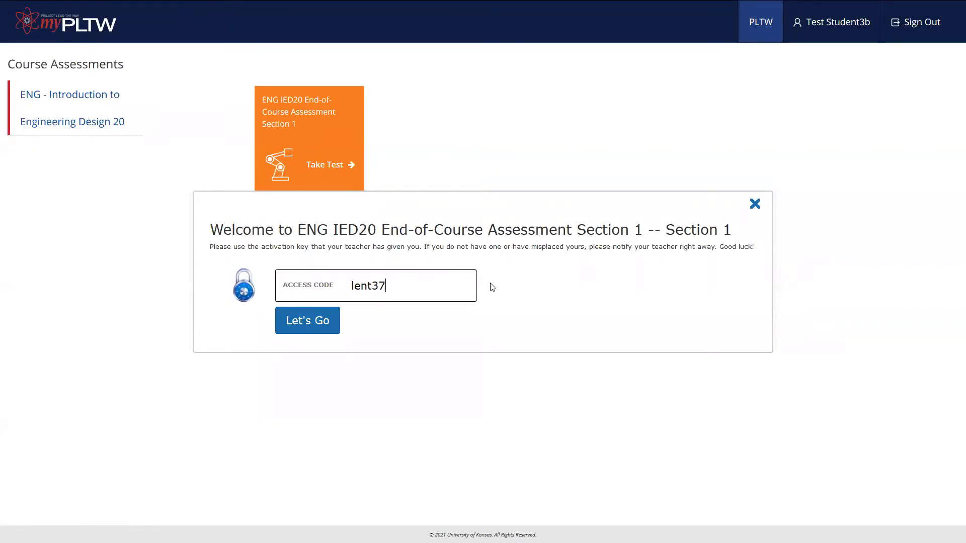
left_click(307, 320)
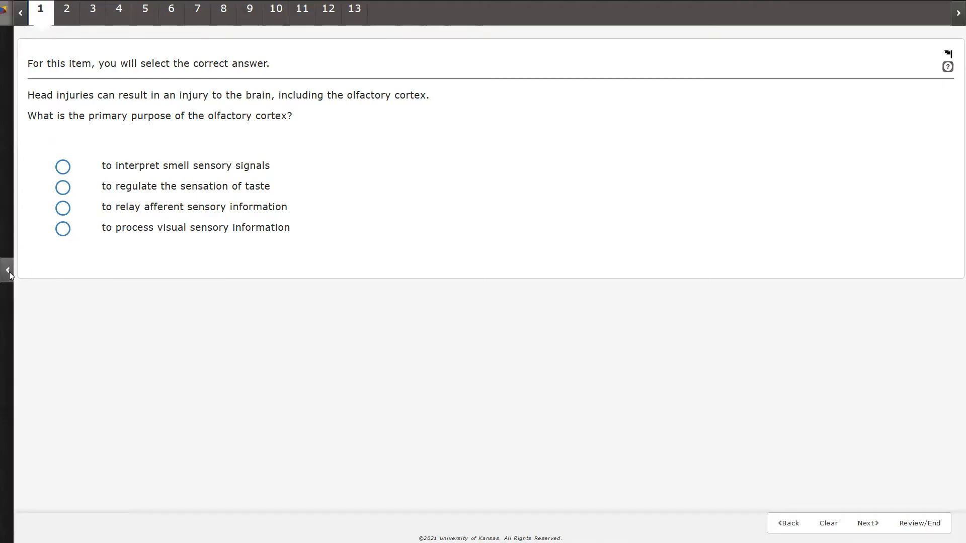
- View the Engineering Formula Sheet from the Toolbox library, then close the viewer
left_click(9, 274)
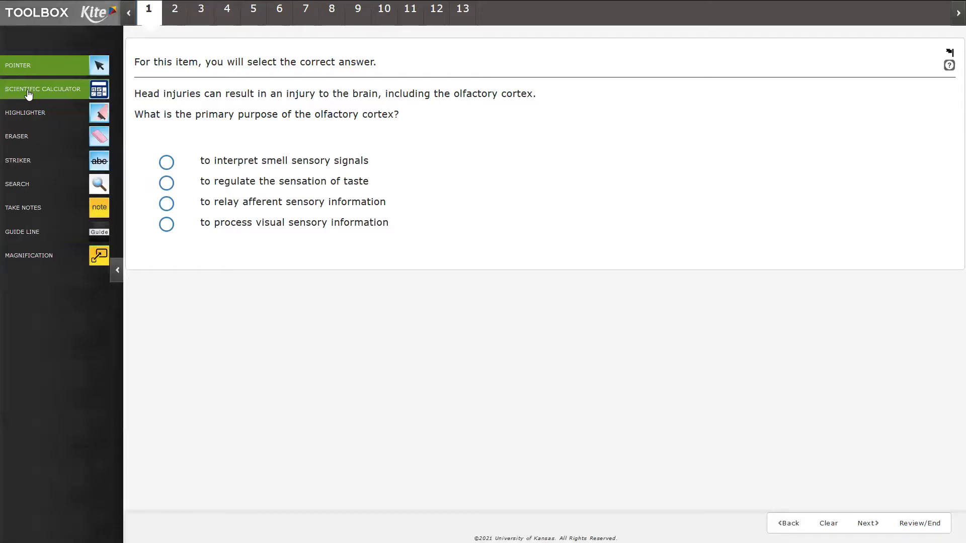
left_click(55, 89)
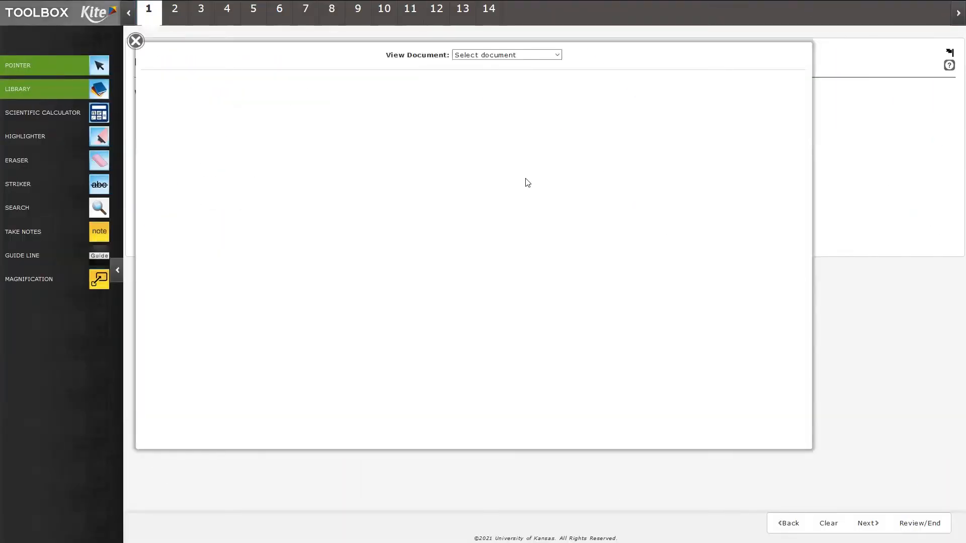
left_click(505, 54)
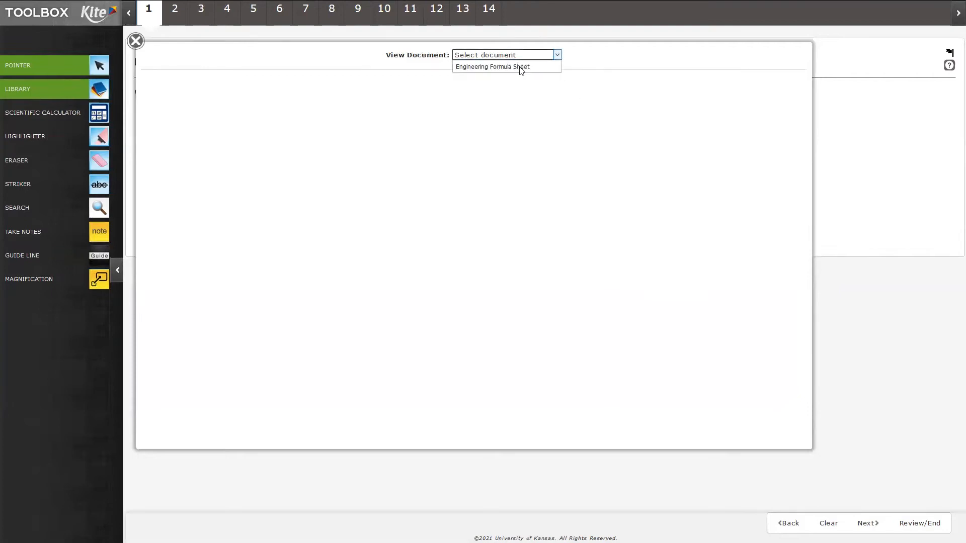
left_click(492, 67)
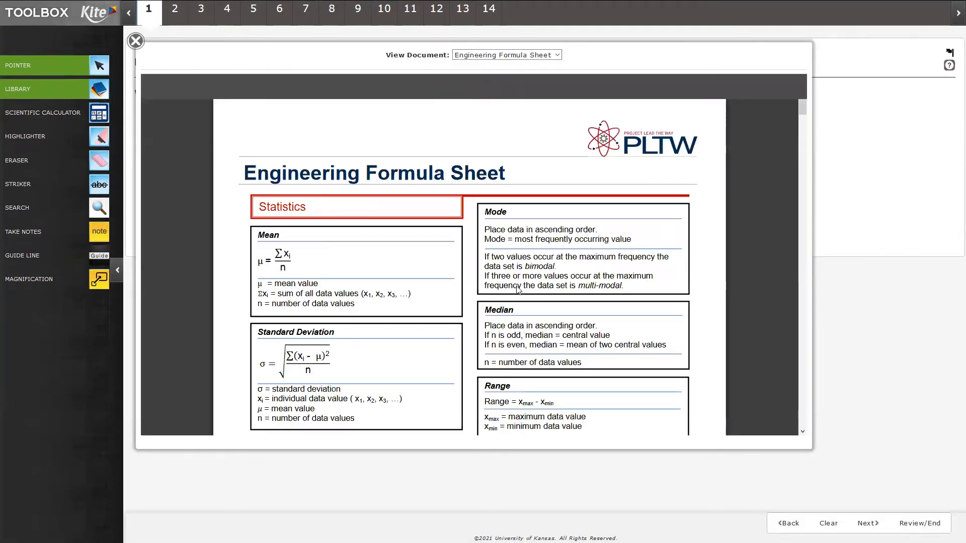
left_click(135, 40)
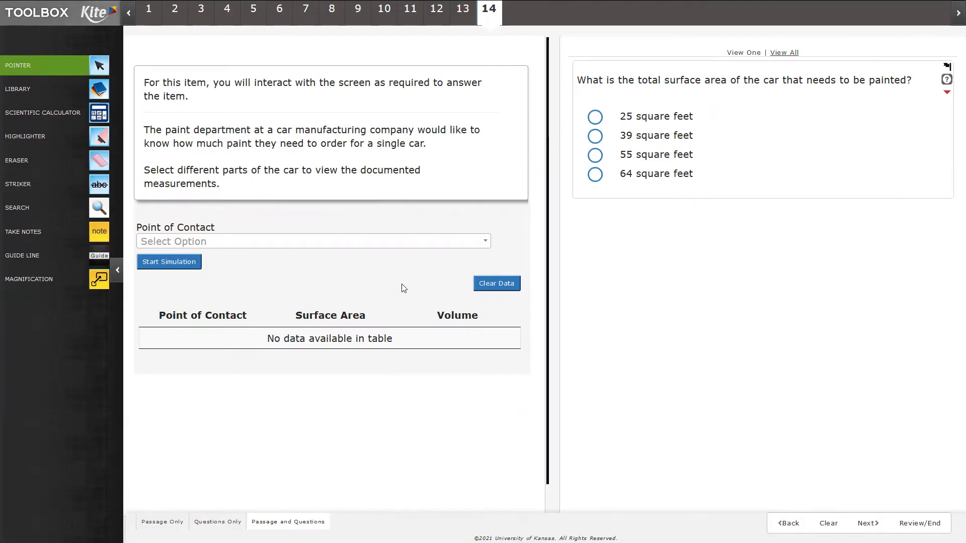
mouse_move(404, 284)
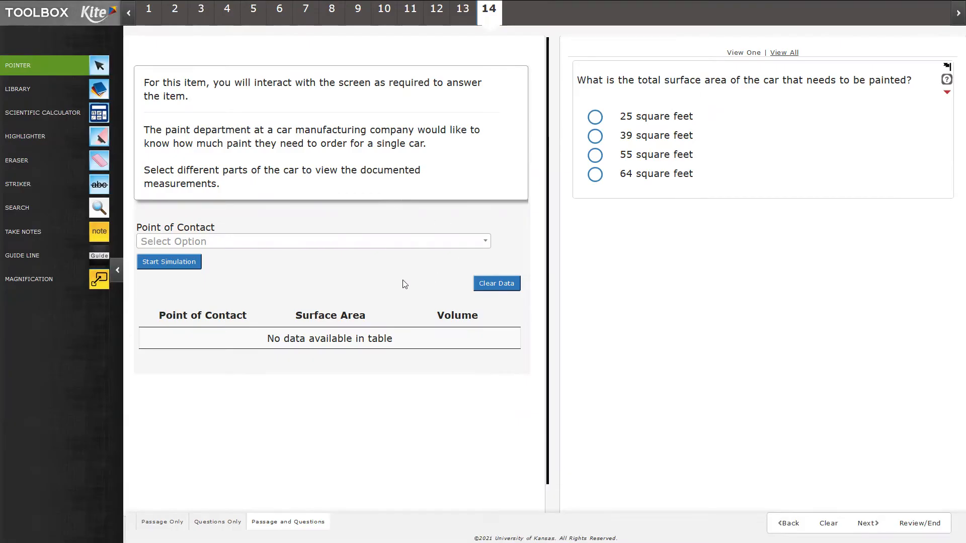
mouse_move(165, 511)
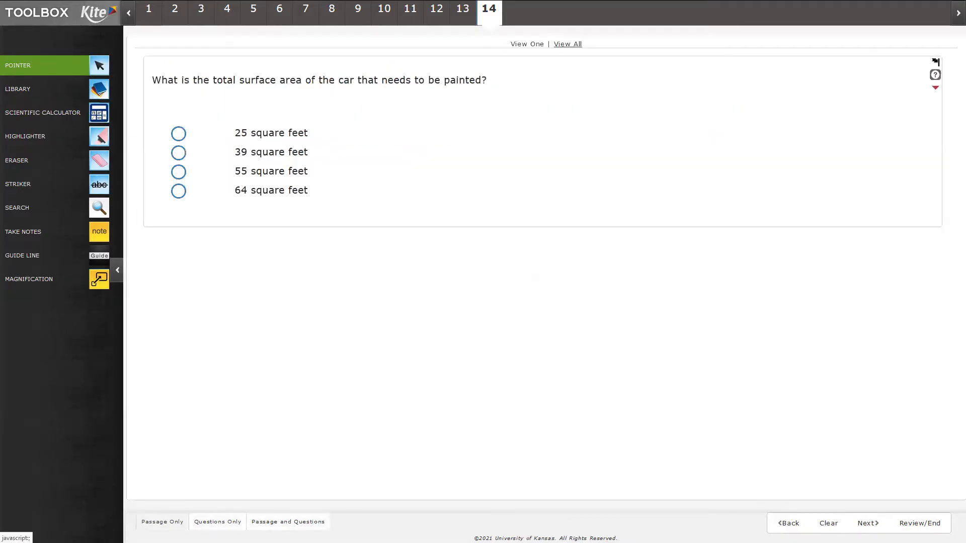
- Show the car simulation passage beside question 14 again in the combined layout
left_click(288, 522)
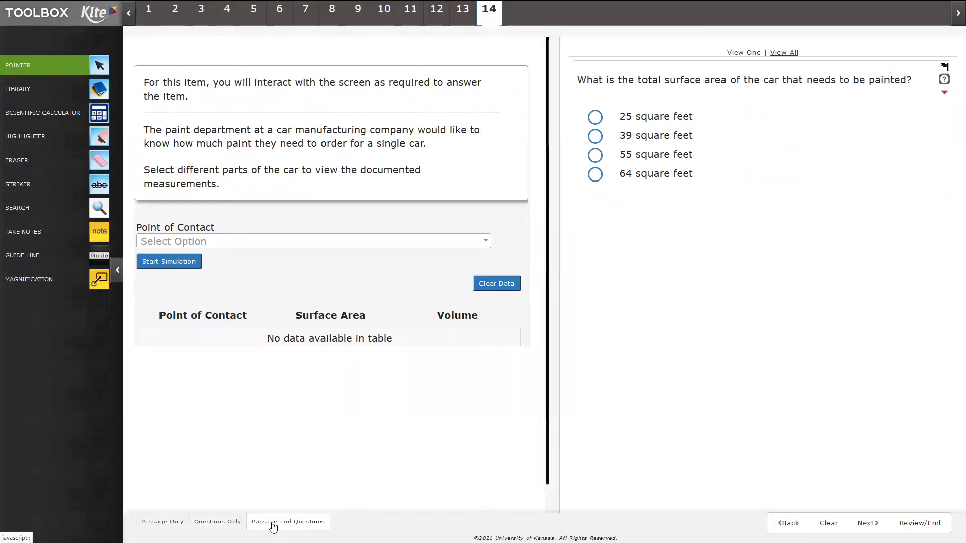
mouse_move(354, 444)
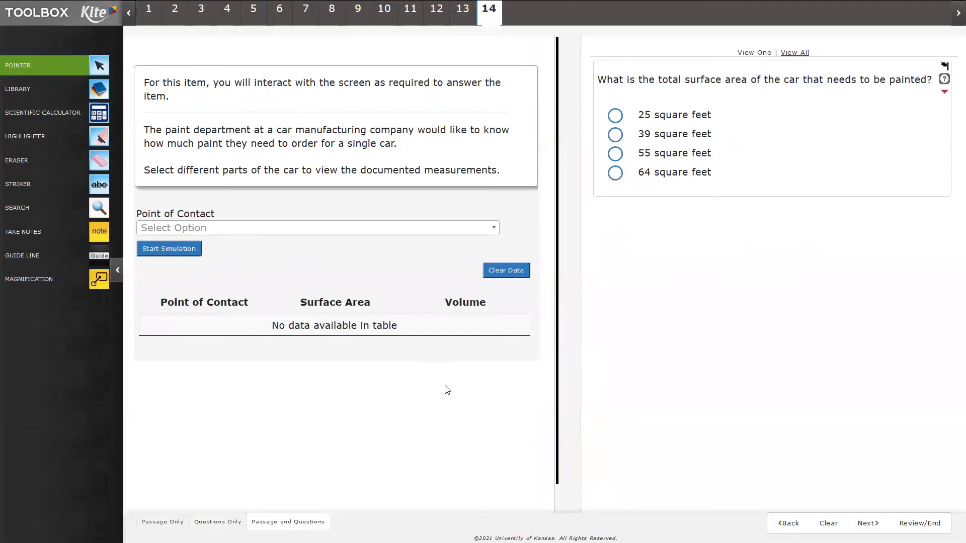
mouse_move(536, 390)
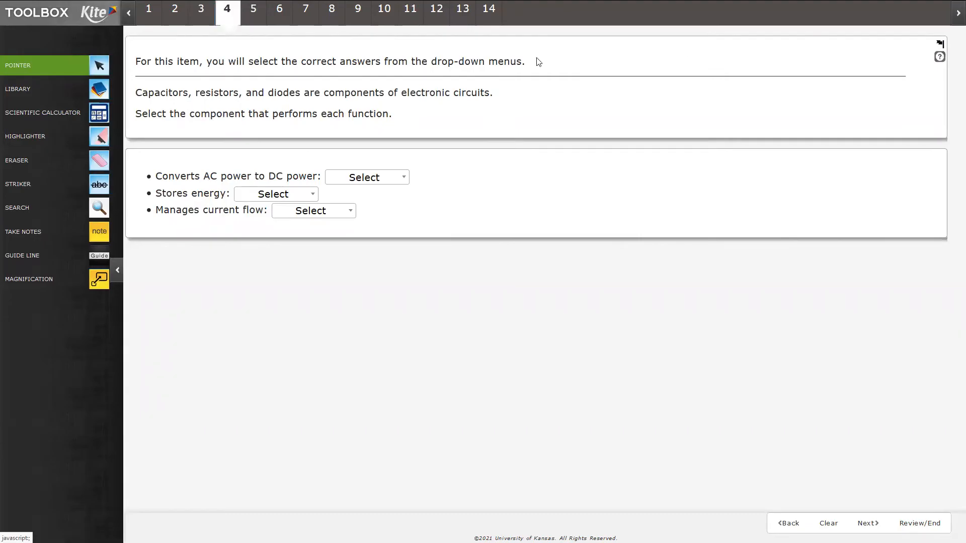
- On question 7, place 15 mA for current and 1.5 μA for resistance in the table
left_click(305, 8)
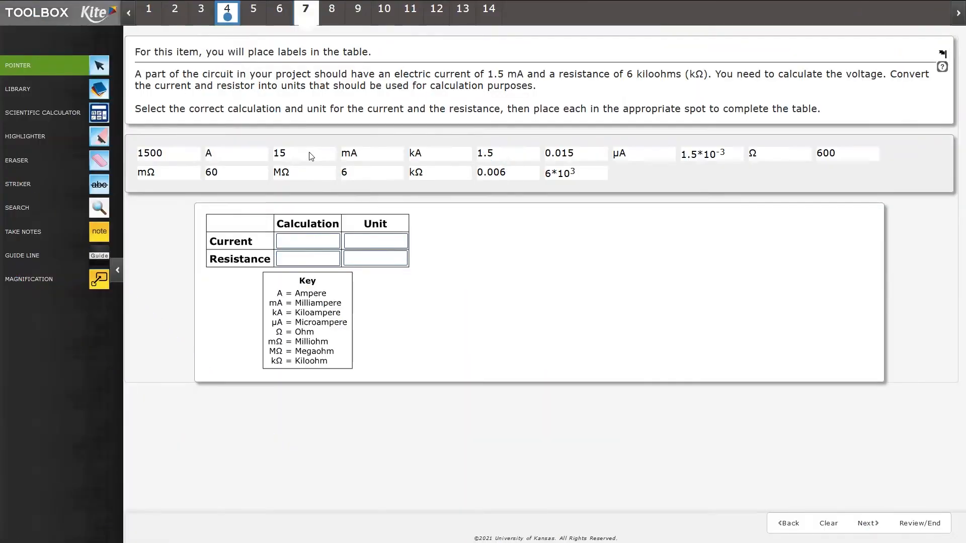
left_click_drag(302, 153, 302, 248)
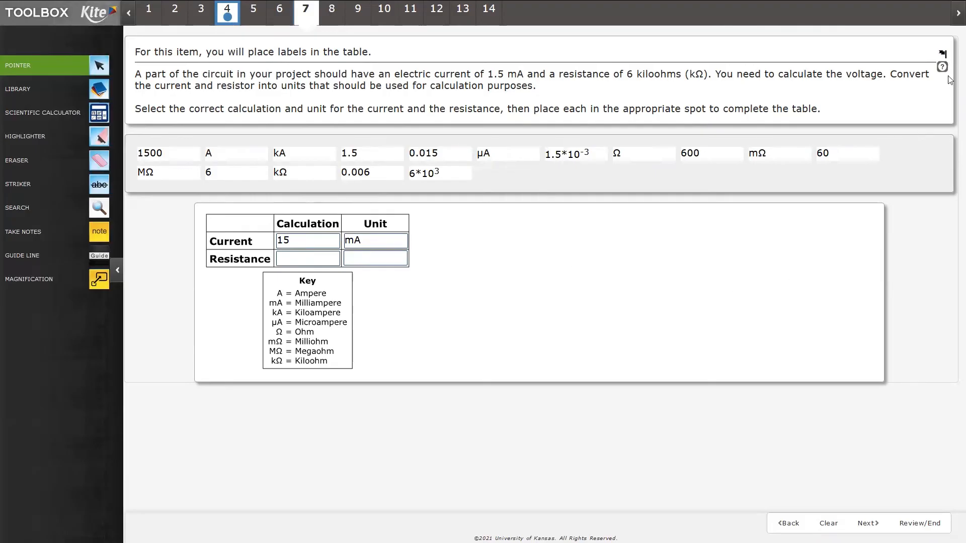
left_click(942, 66)
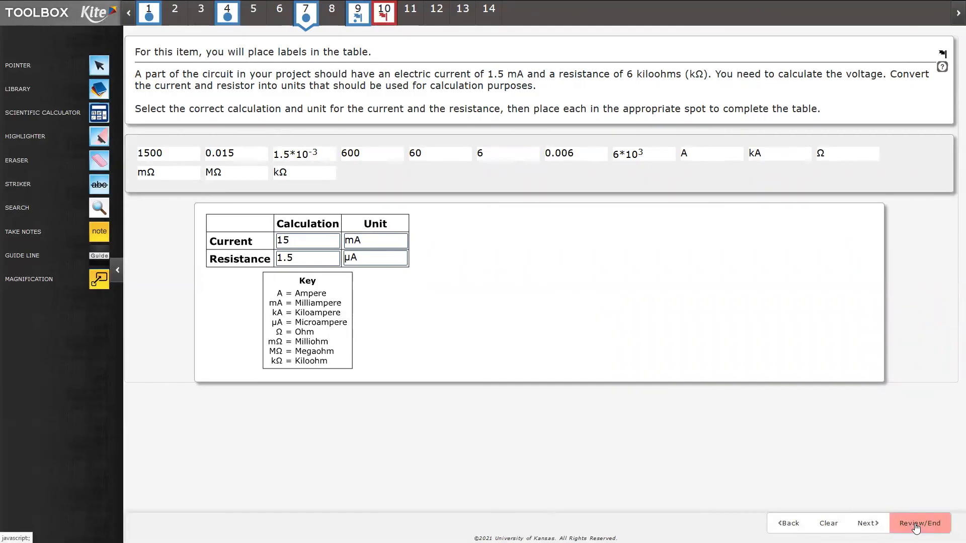
- Check the progress grid on the Review/End screen and end the test
left_click(918, 524)
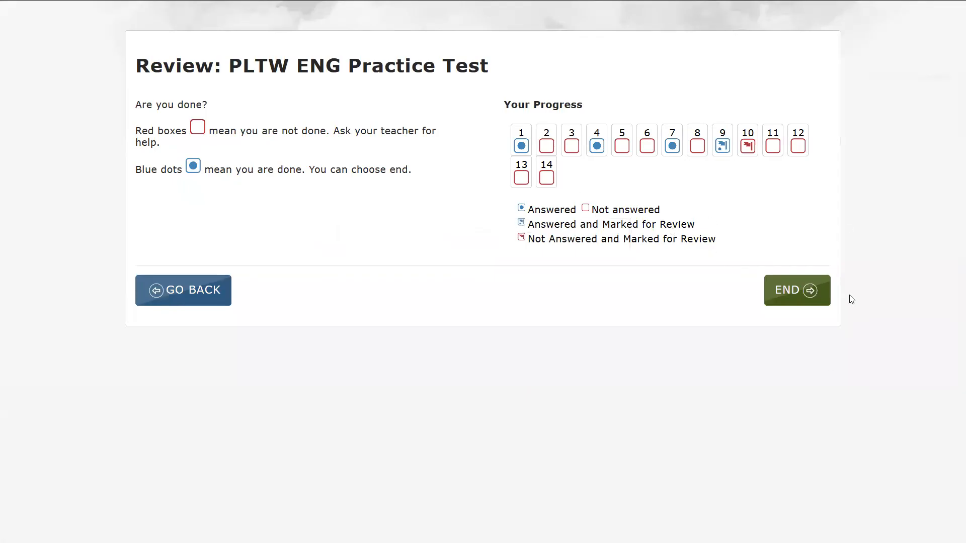
mouse_move(182, 290)
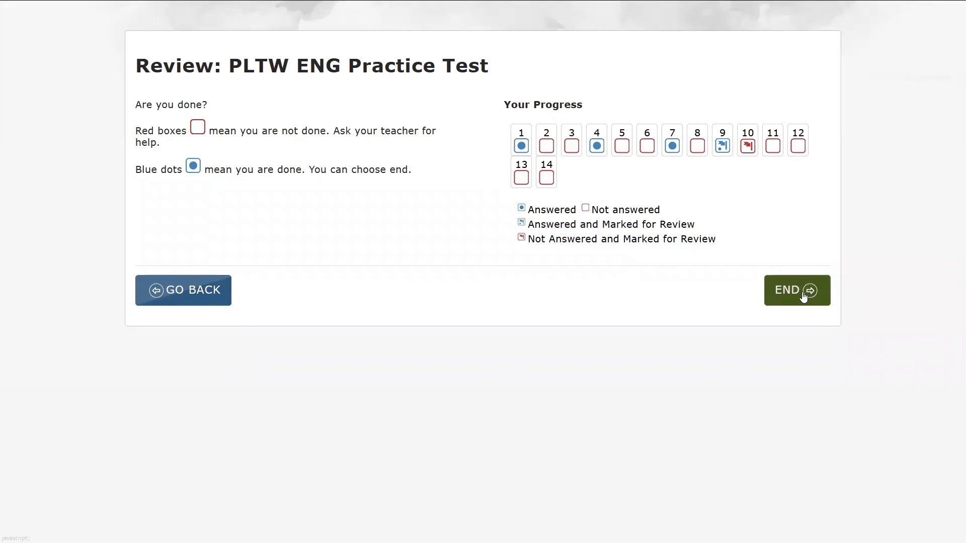
left_click(797, 290)
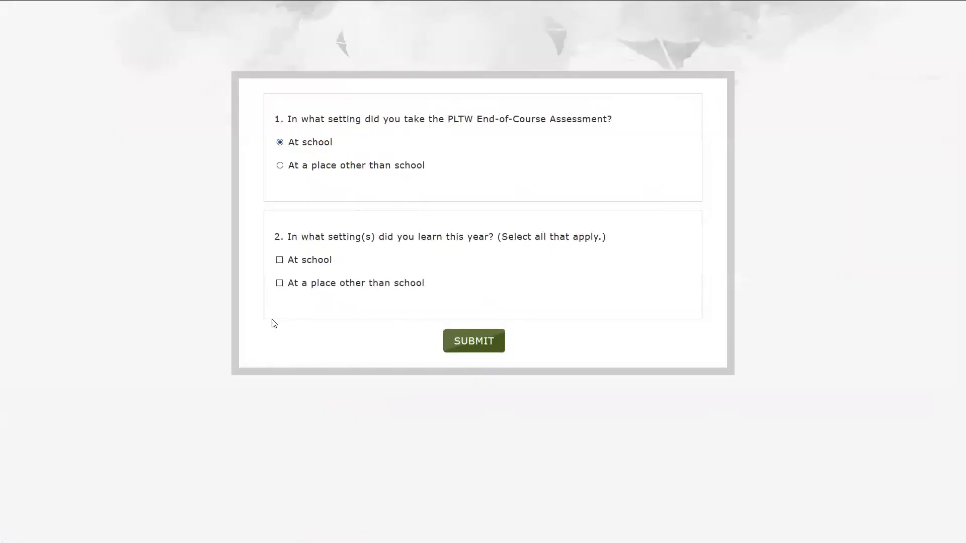
- Mark learning both at school and elsewhere on survey question 2 and submit the survey
left_click(278, 259)
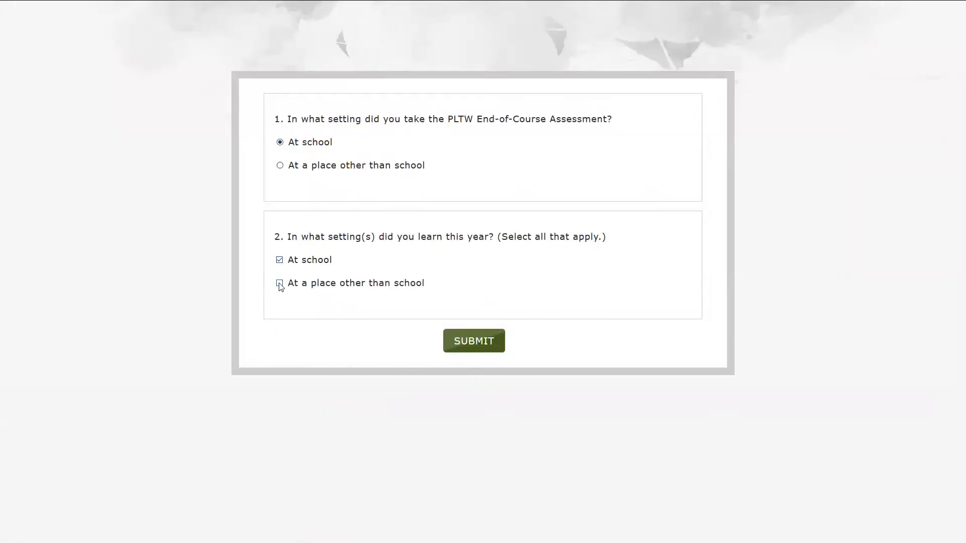
left_click(279, 283)
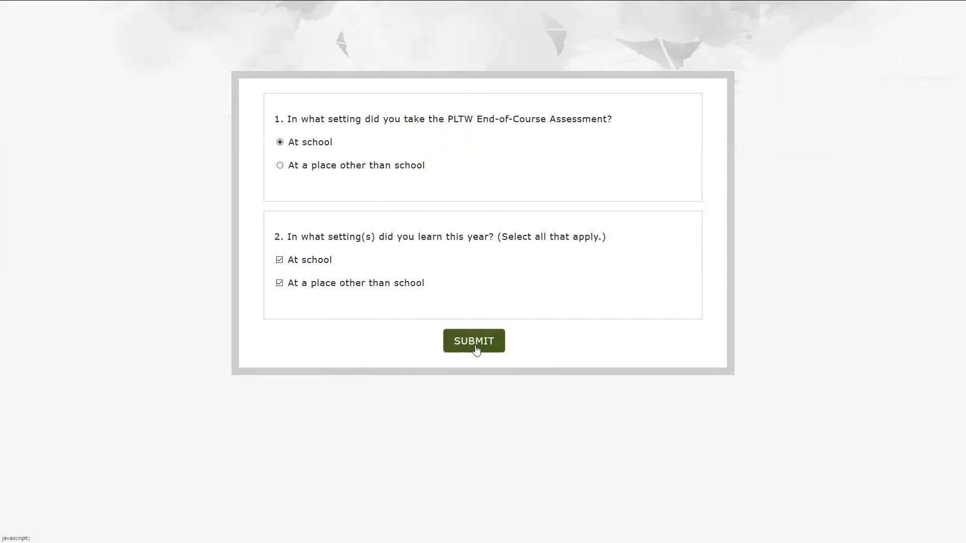
left_click(472, 341)
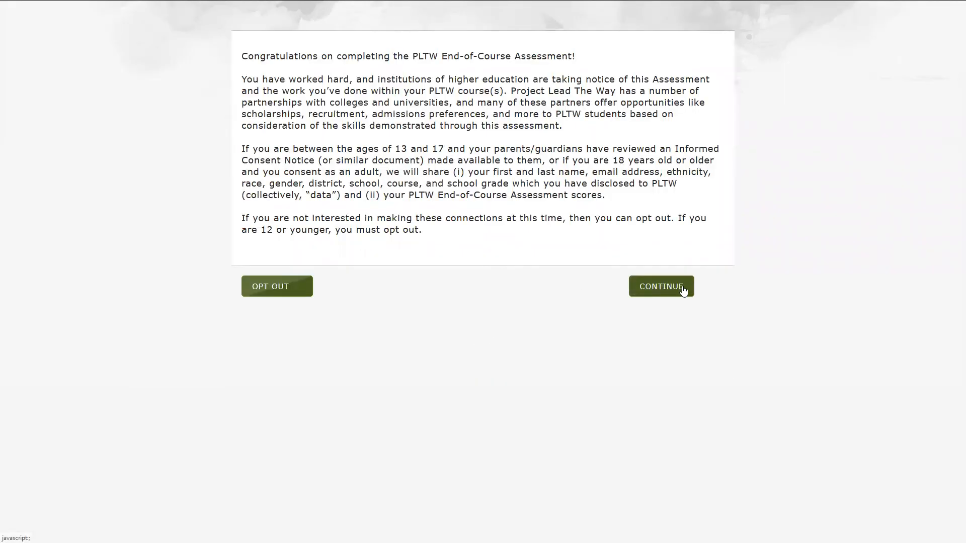